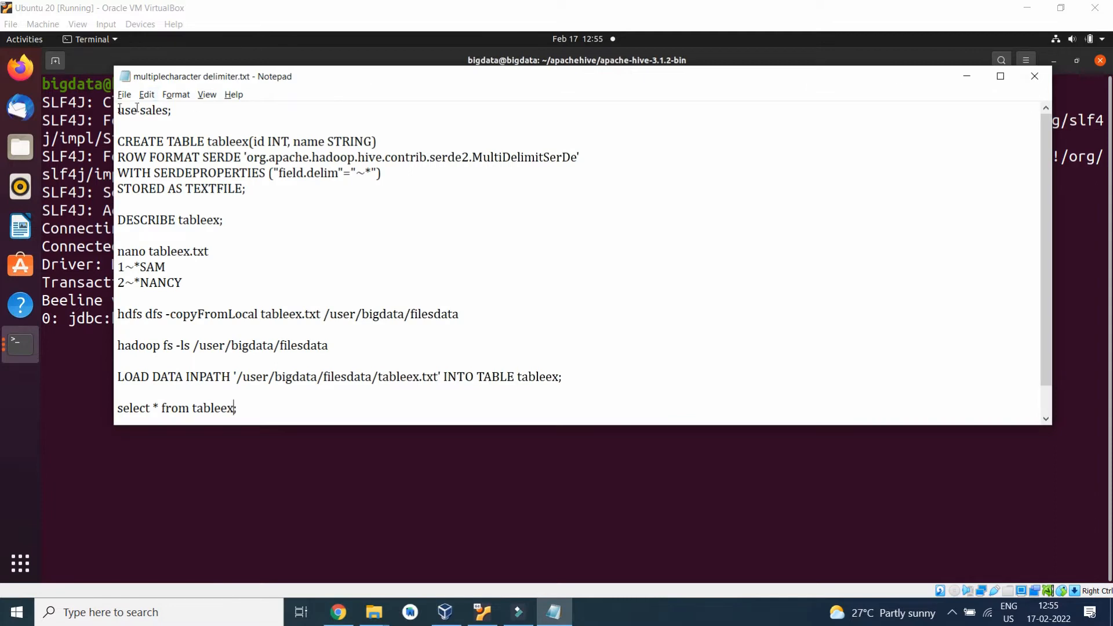
Switch the Beeline session to the sales database with 'use sales;' and return to the notes.
{"action": "double_click", "coordinate": [137, 109]}
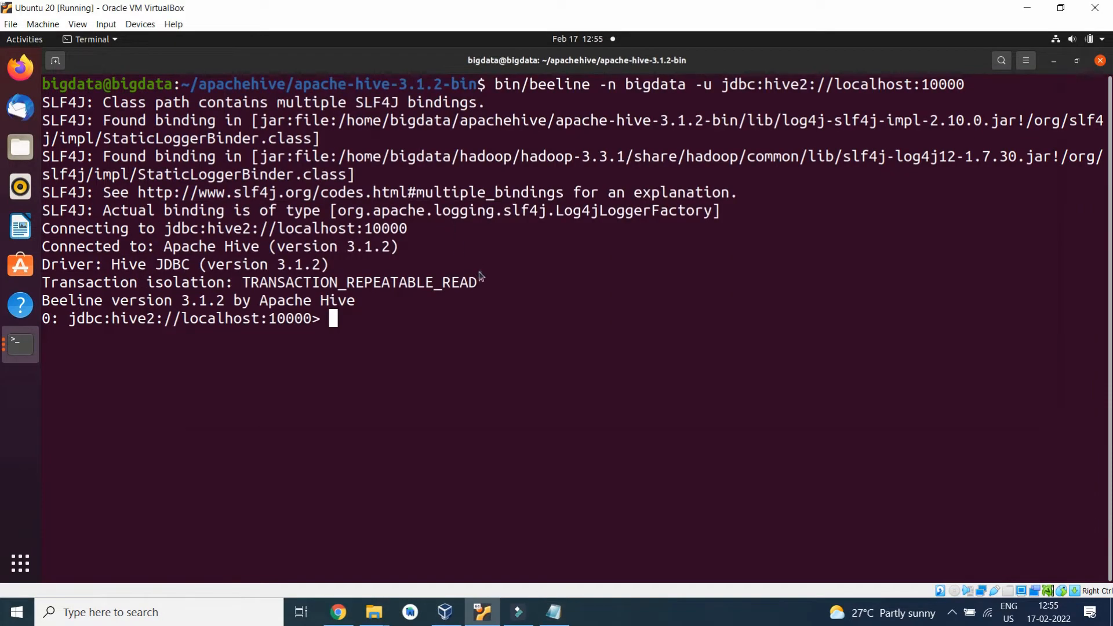
{"action": "type", "text": "use sales;"}
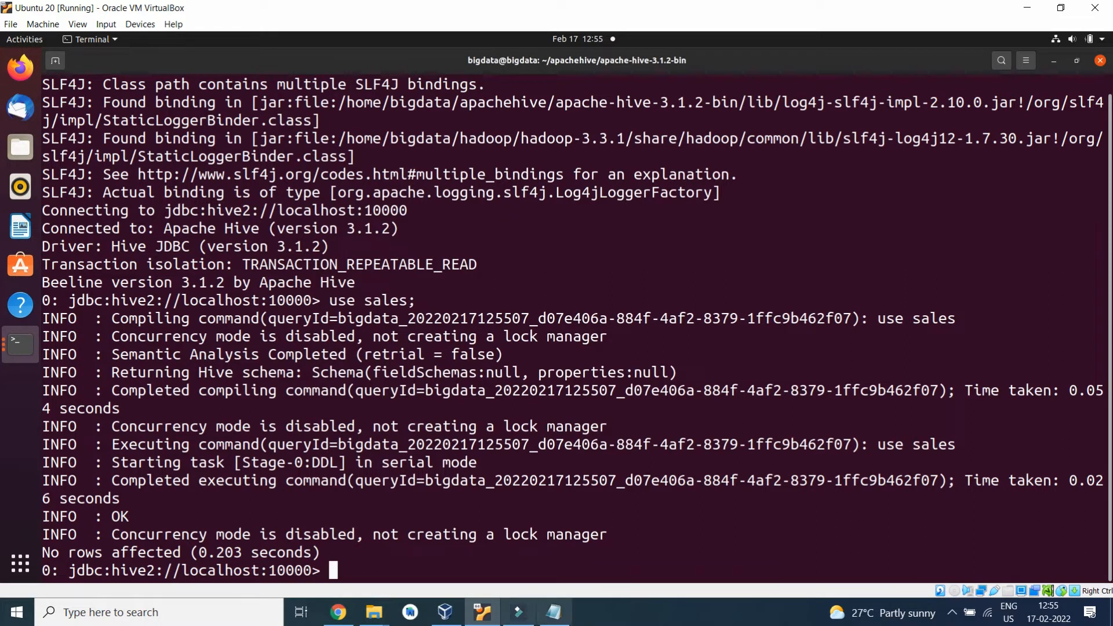
{"action": "left_click", "coordinate": [550, 613]}
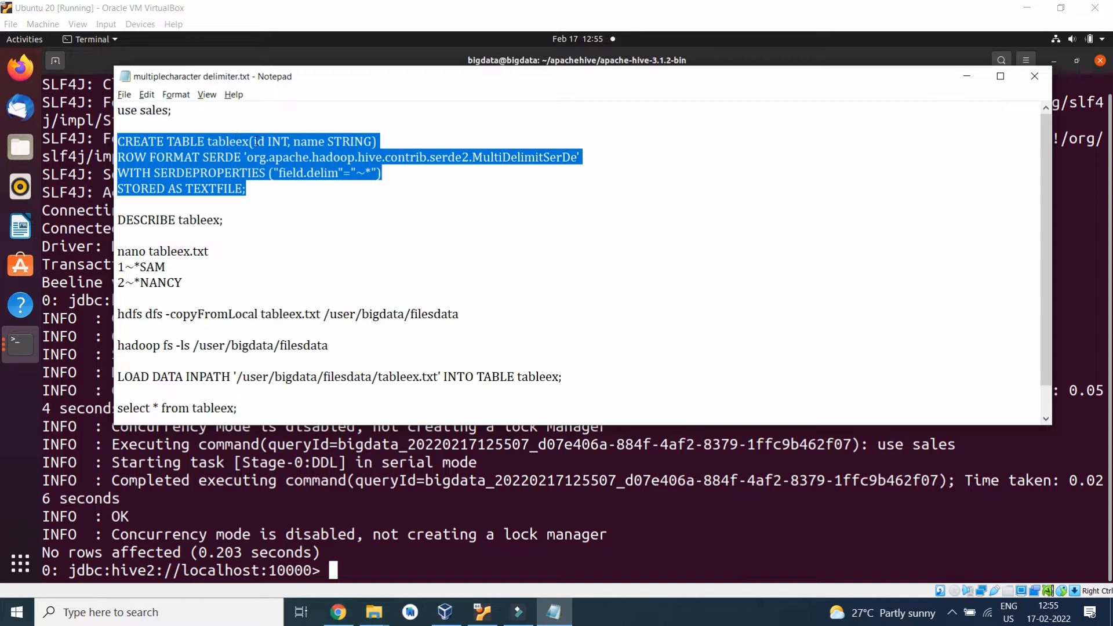
Copy the CREATE TABLE tableex statement with the '~*' delimiter SerDe from Notepad into Beeline.
{"action": "left_click", "coordinate": [278, 140]}
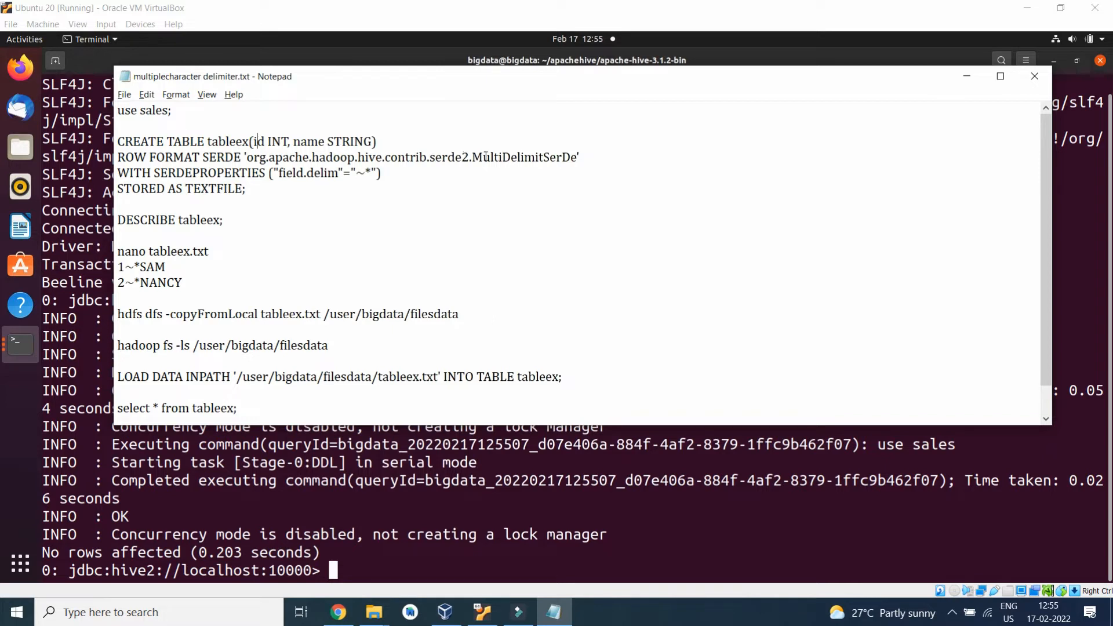
{"action": "mouse_move", "coordinate": [598, 154]}
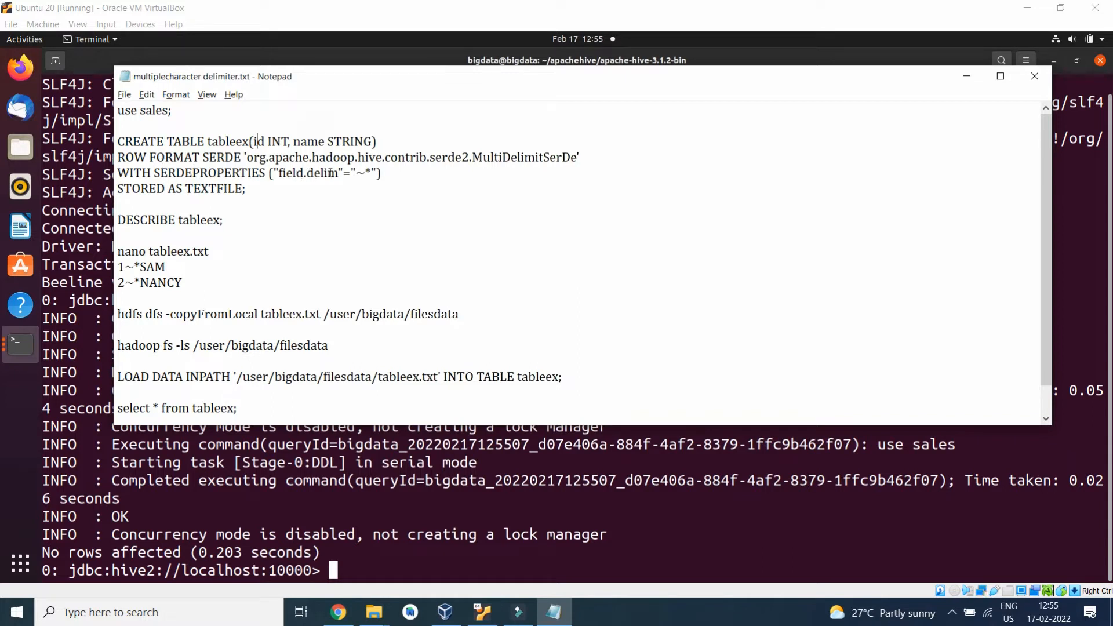
{"action": "mouse_move", "coordinate": [357, 181]}
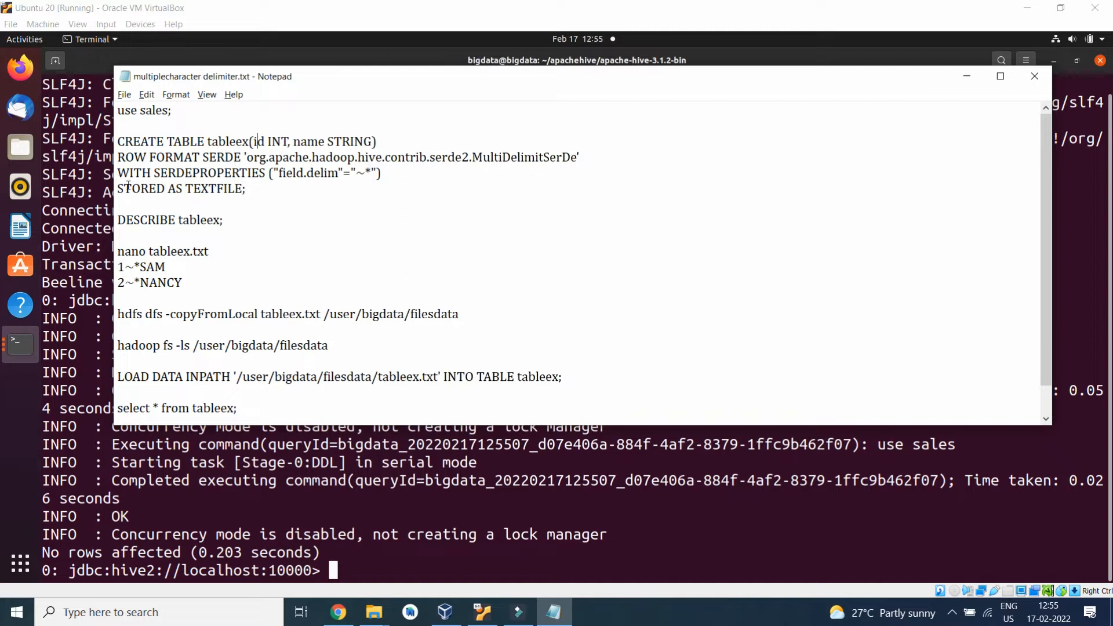
{"action": "double_click", "coordinate": [233, 189]}
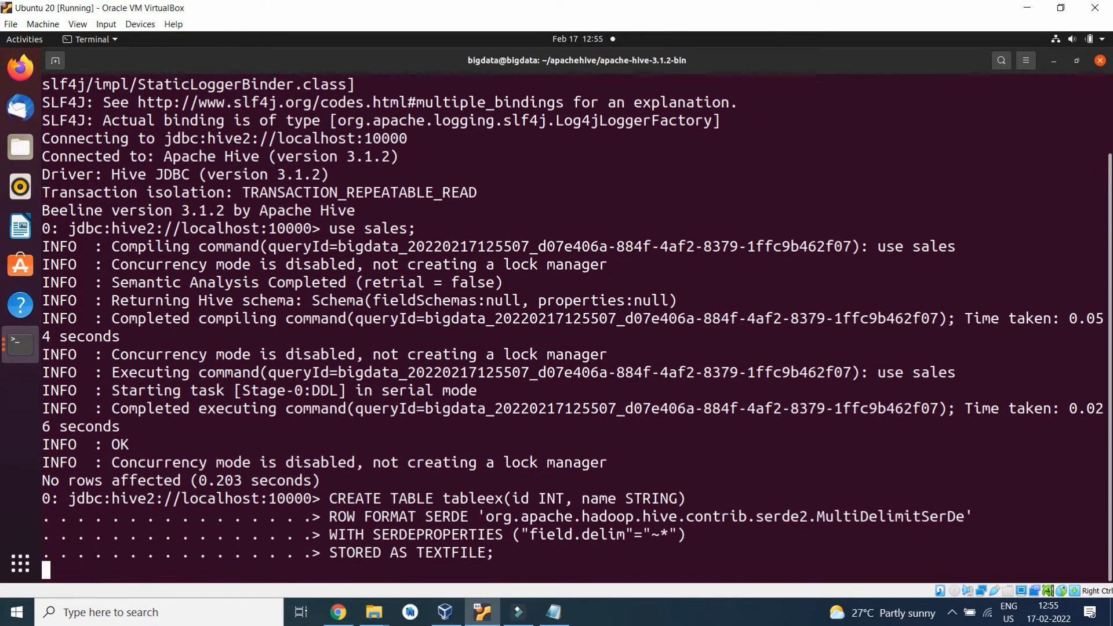
Create table tableex and run 'select * from tableex;' showing id and name columns with no rows.
{"action": "key", "text": "Return"}
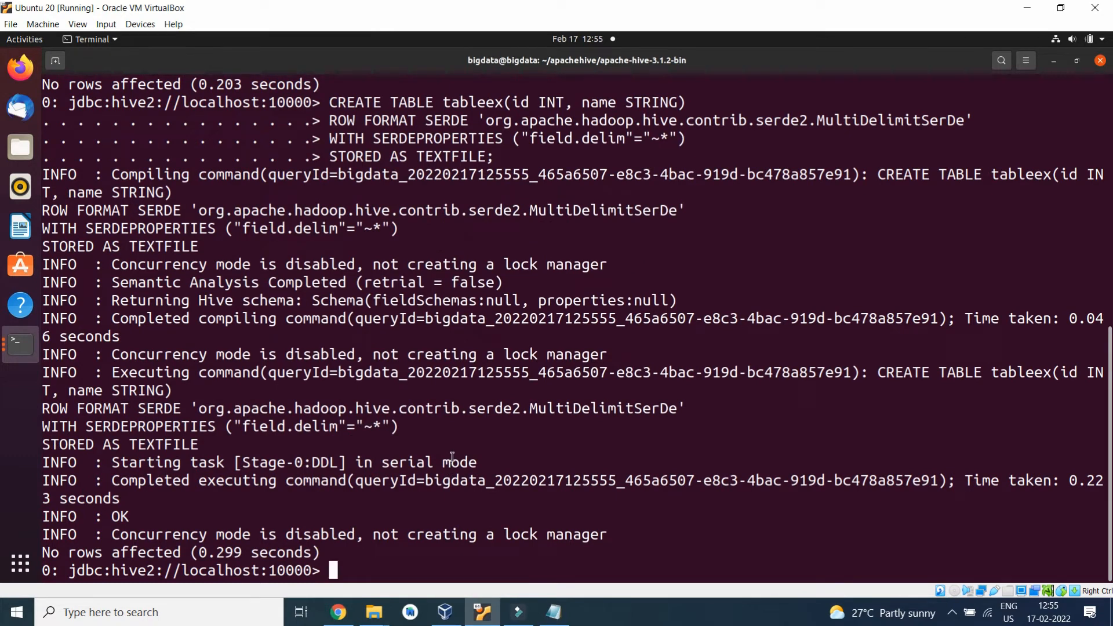
{"action": "type", "text": "see"}
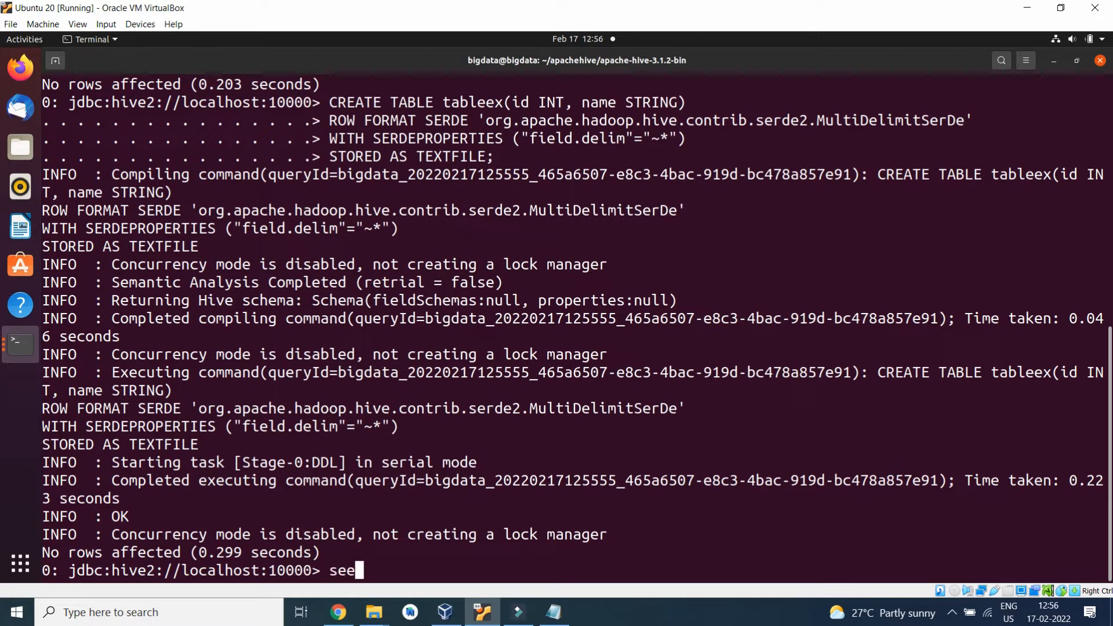
{"action": "type", "text": "lect"}
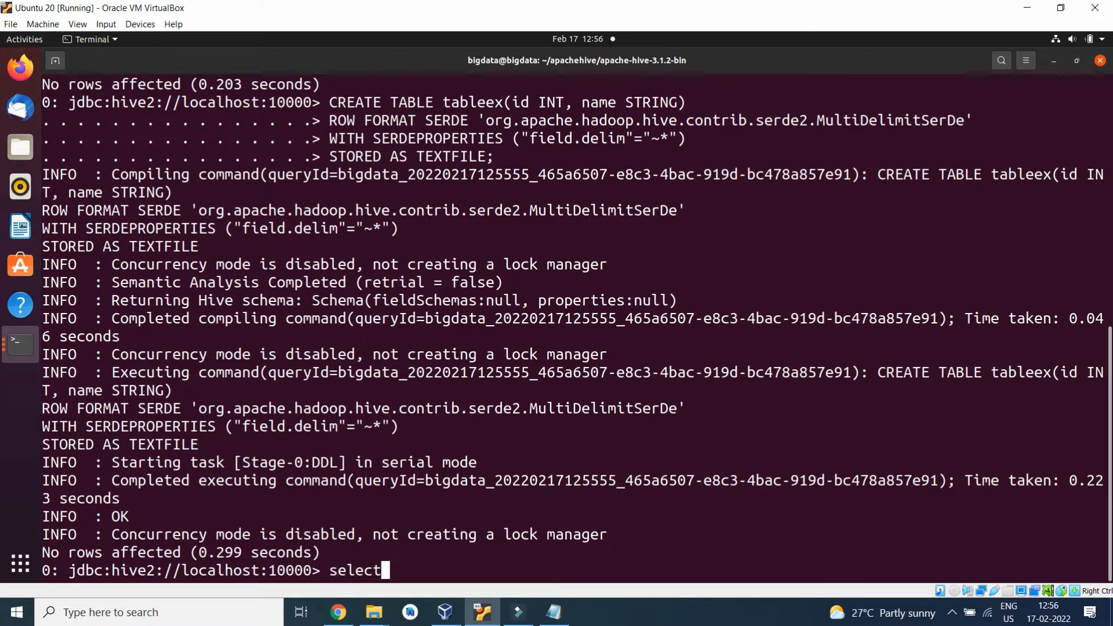
{"action": "type", "text": "* from"}
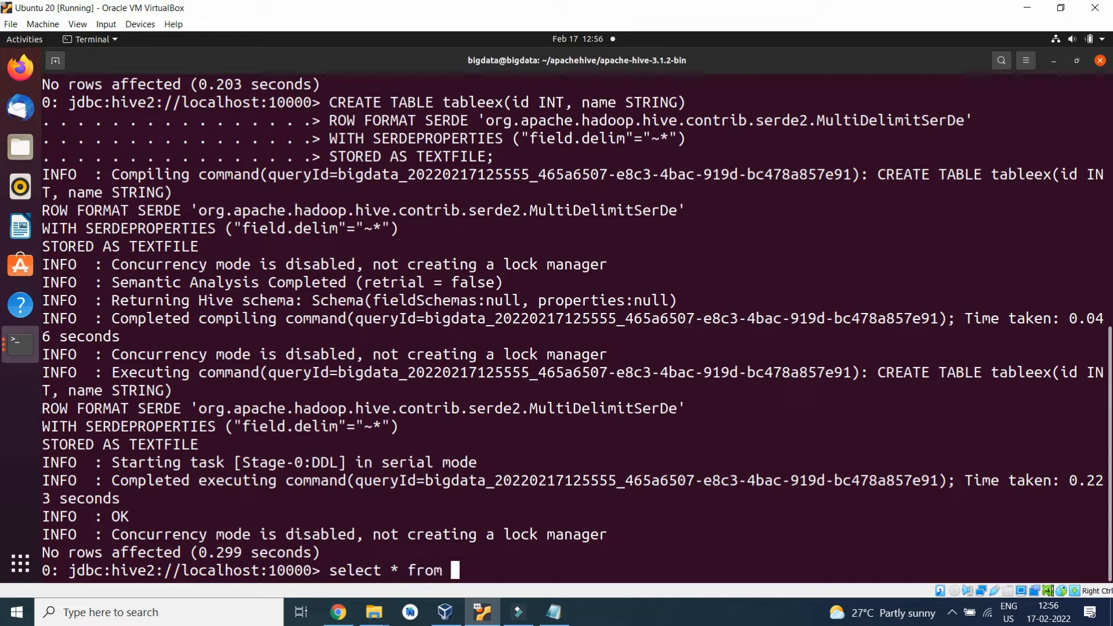
{"action": "type", "text": "table"}
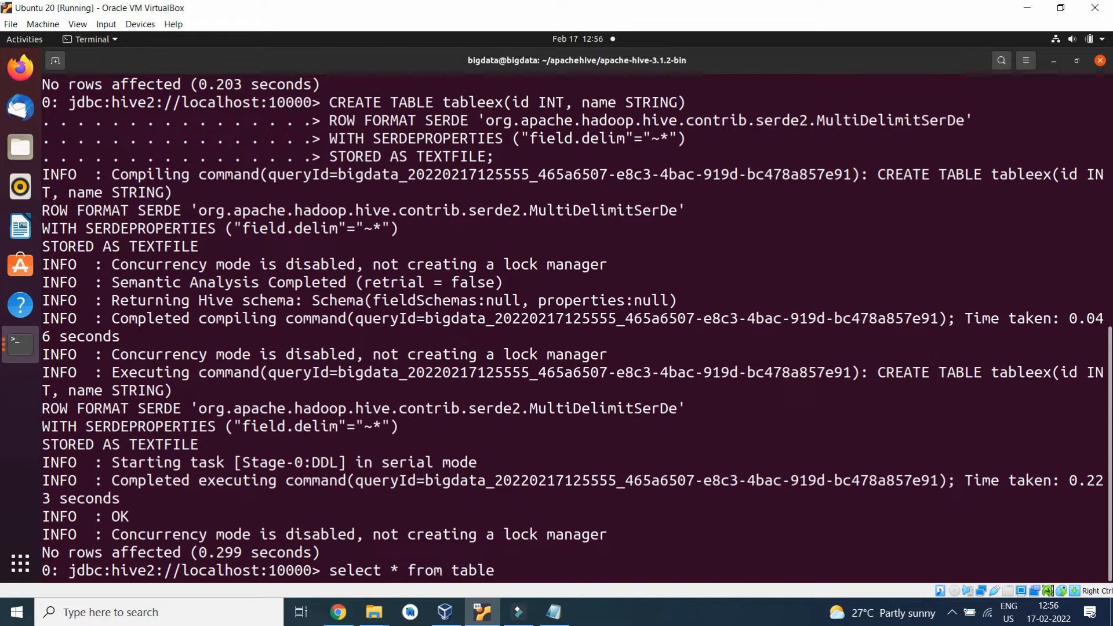
{"action": "type", "text": "ex;"}
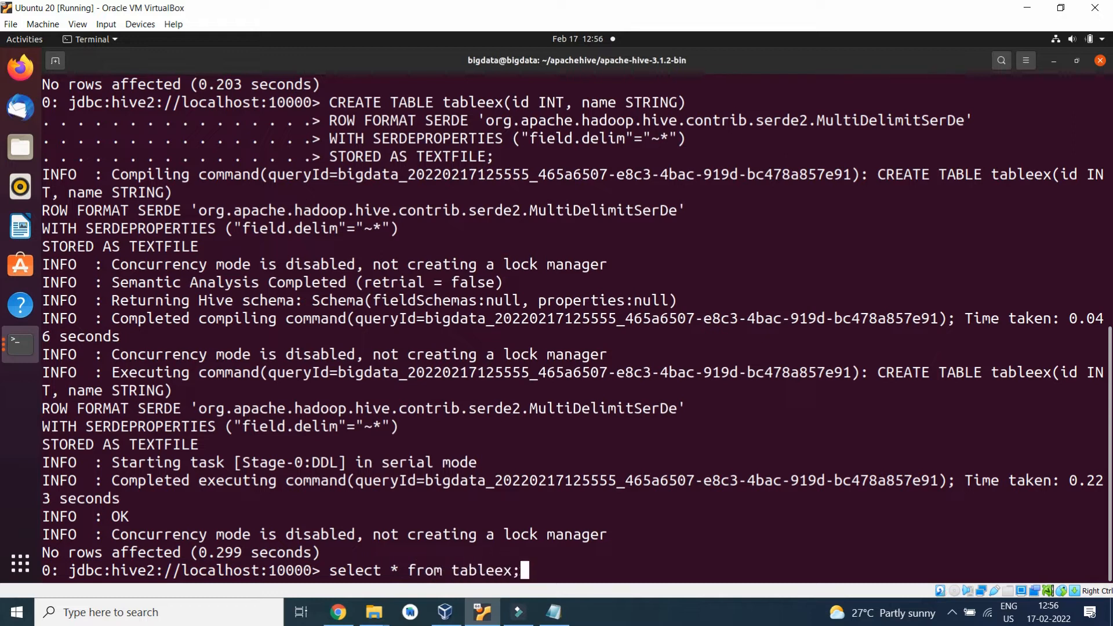
{"action": "key", "text": "Return"}
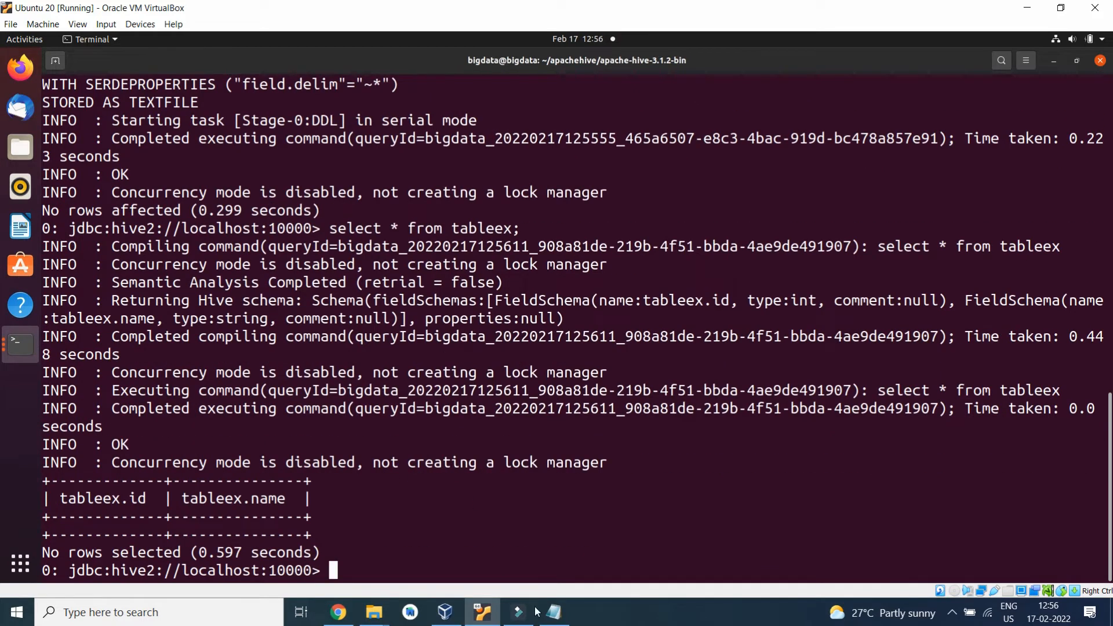
Run DESCRIBE tableex from the notes, listing id as int and name as string.
{"action": "left_click", "coordinate": [553, 612]}
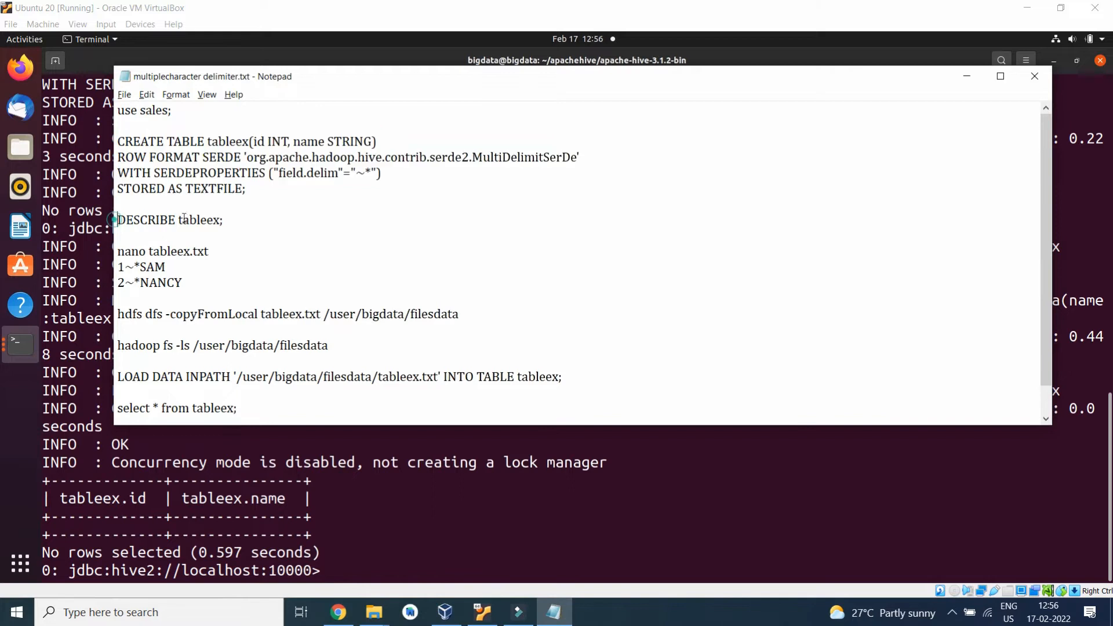
{"action": "triple_click", "coordinate": [170, 220]}
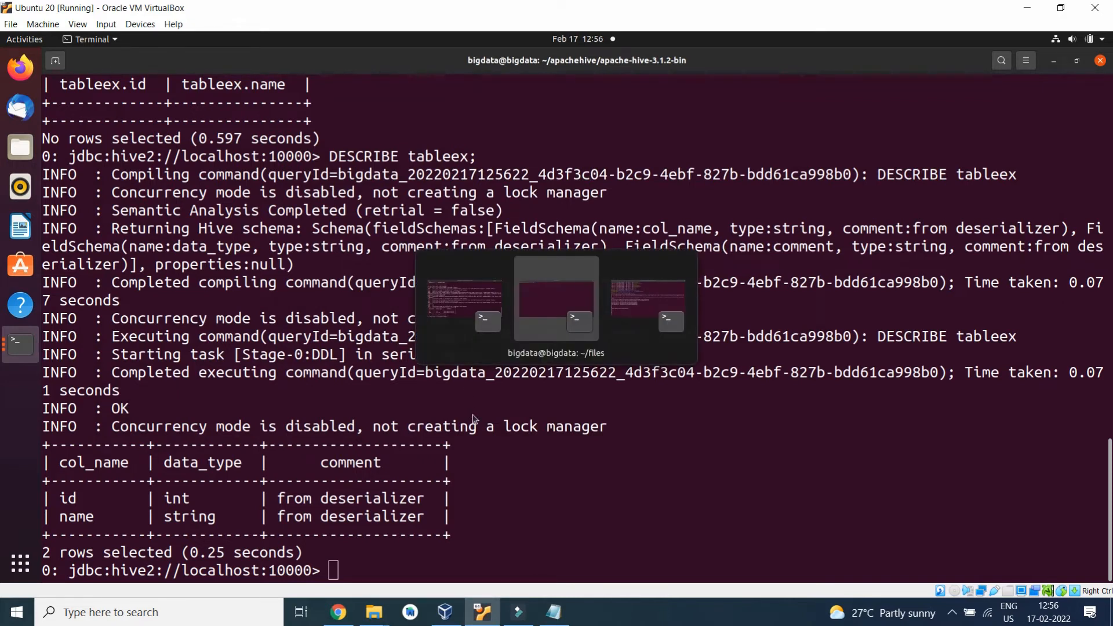
{"action": "left_click", "coordinate": [556, 297]}
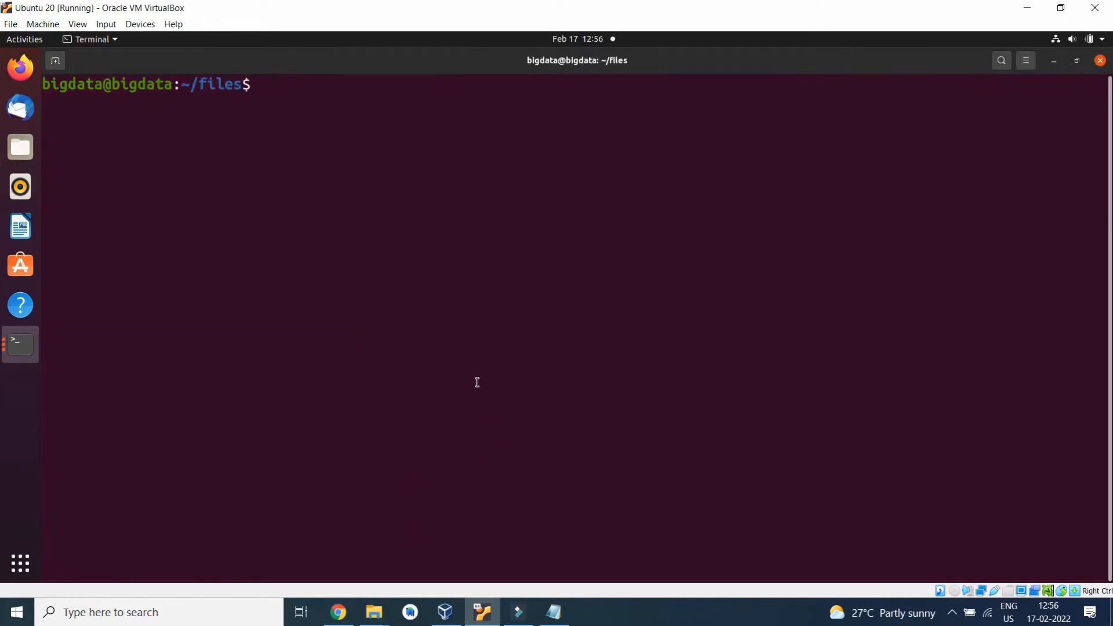
Write rows 1~*SAM and 2~*NANCY into tableex.txt with nano and save it.
{"action": "right_click", "coordinate": [466, 306]}
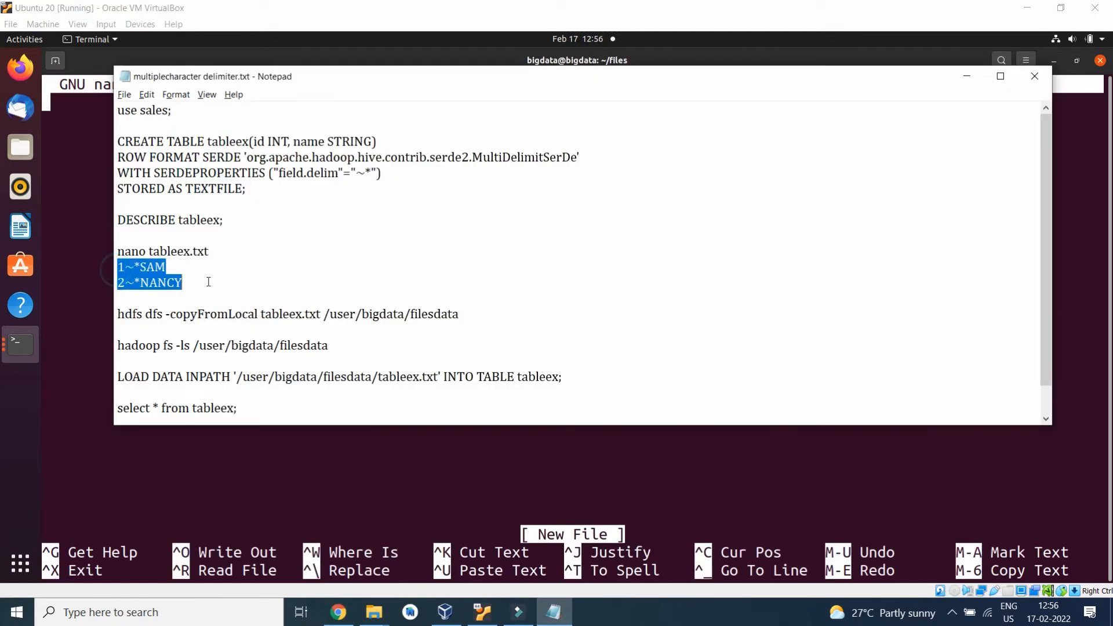
{"action": "left_click", "coordinate": [1035, 77]}
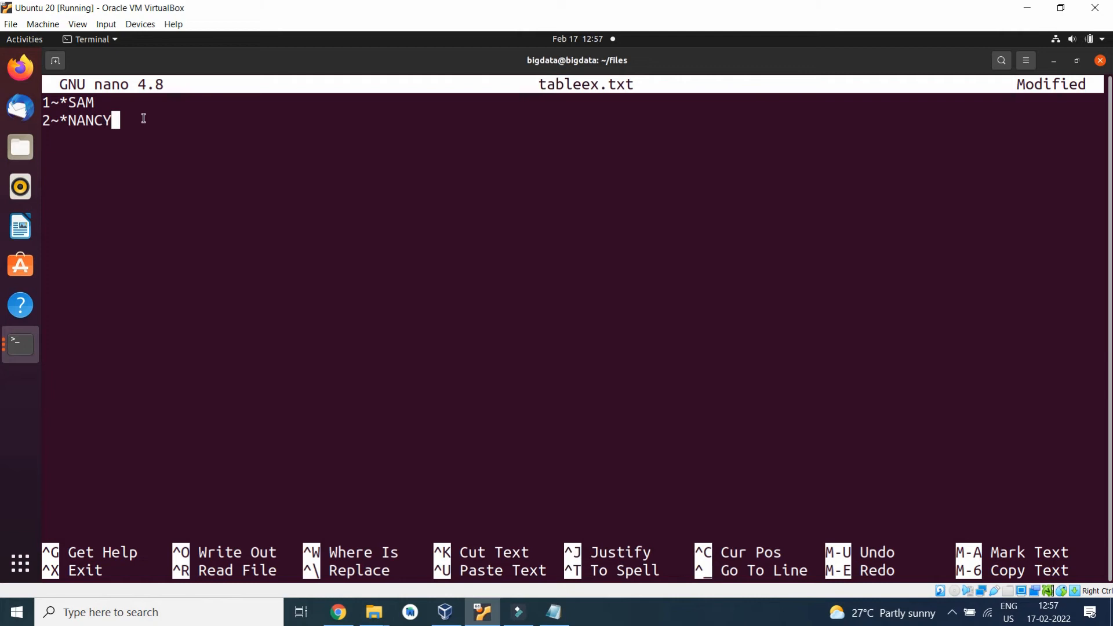
{"action": "key", "text": "ctrl+x"}
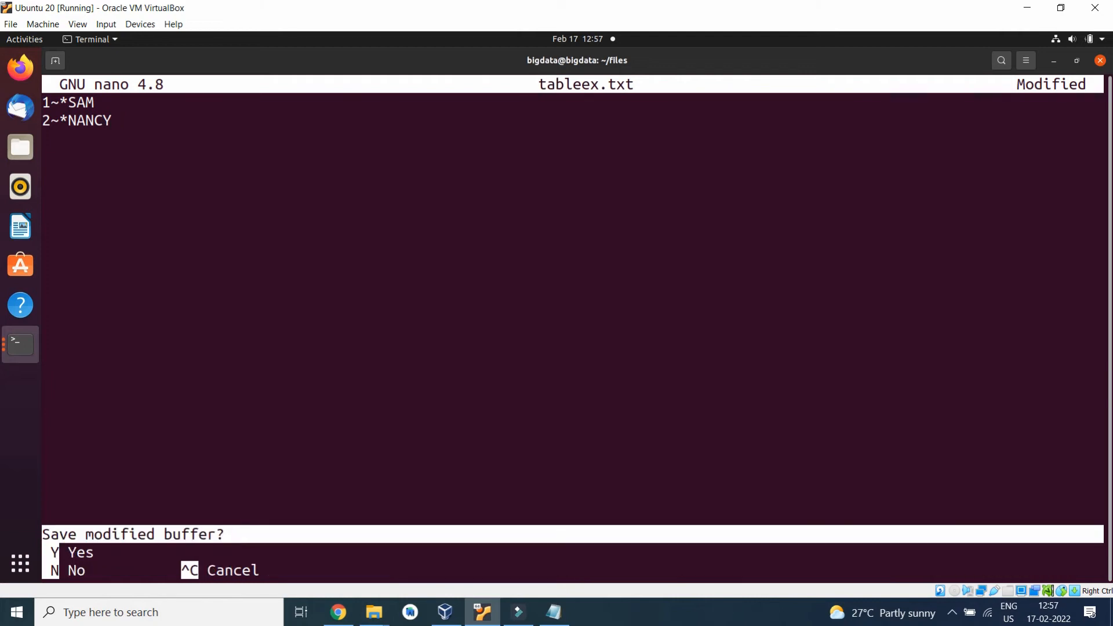
{"action": "key", "text": "n"}
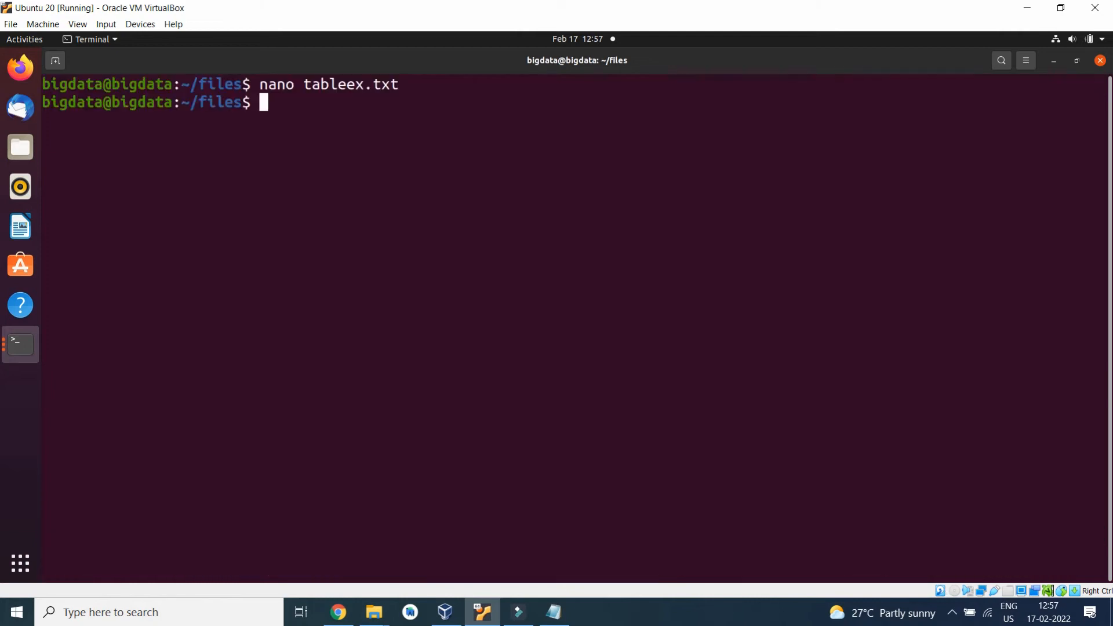
Print tableex.txt with cat and enter the hdfs copyFromLocal command to /user/bigdata/filesdata.
{"action": "type", "text": "cat t"}
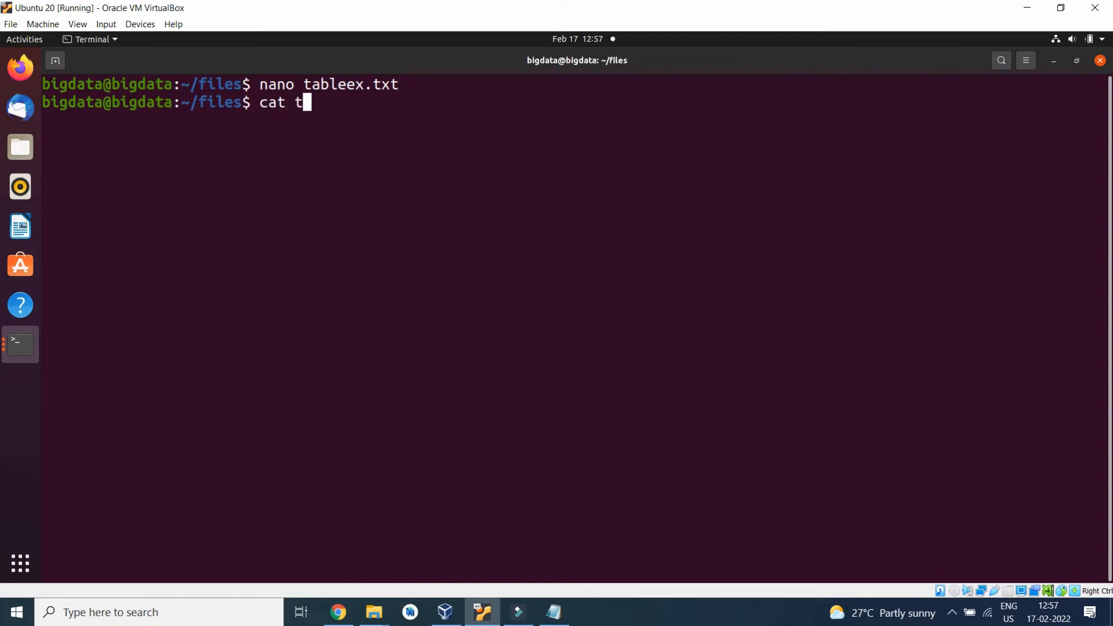
{"action": "type", "text": "ableex"}
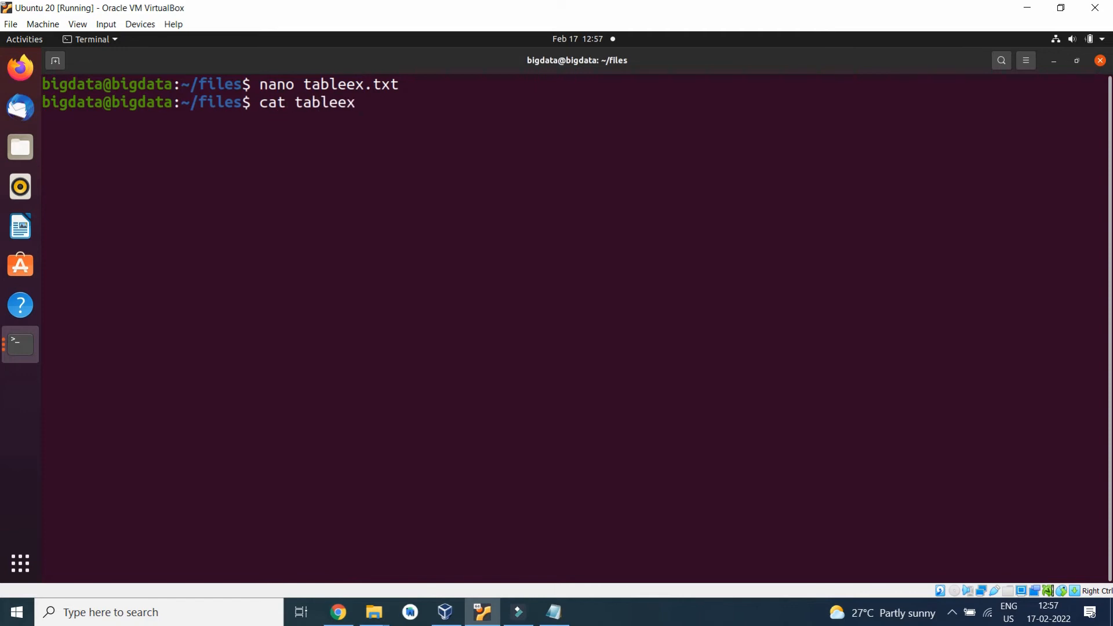
{"action": "key", "text": "Return"}
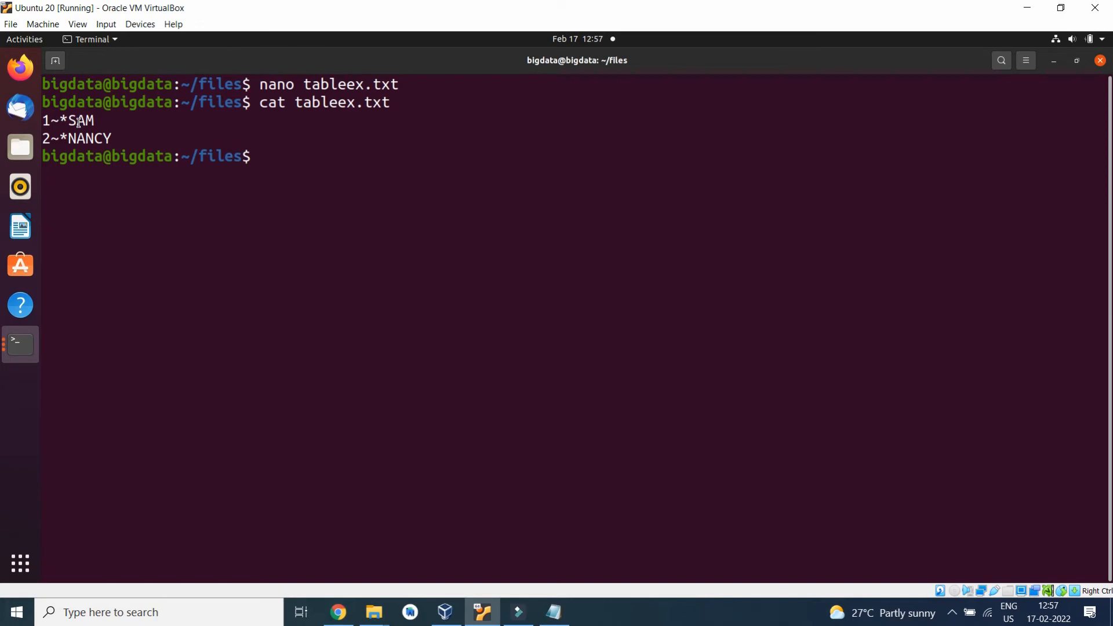
{"action": "left_click", "coordinate": [555, 612]}
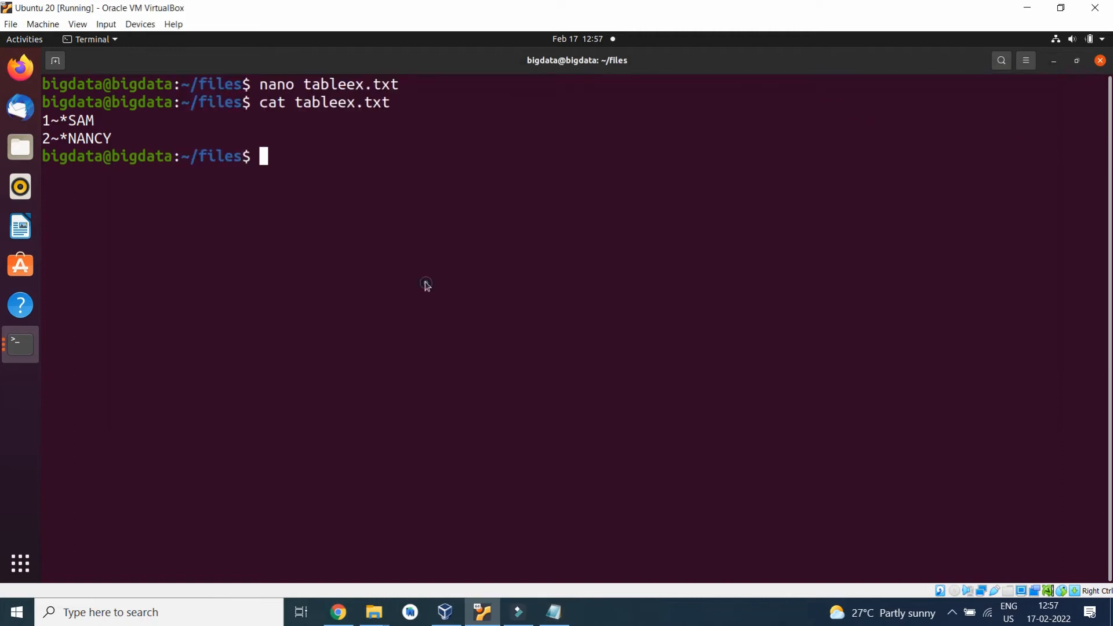
{"action": "type", "text": "hdfs dfs -copyFromLocal tableex.txt /user/bigdata/filesdata"}
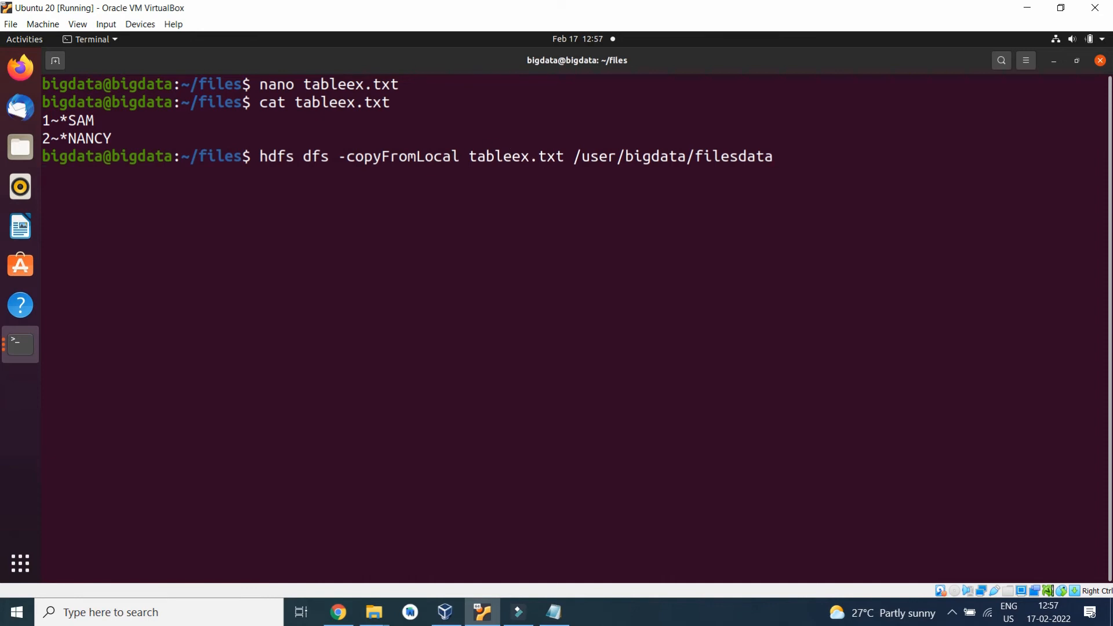
Copy tableex.txt to HDFS and list /user/bigdata/filesdata with 'hadoop fs -ls'.
{"action": "left_click", "coordinate": [553, 612]}
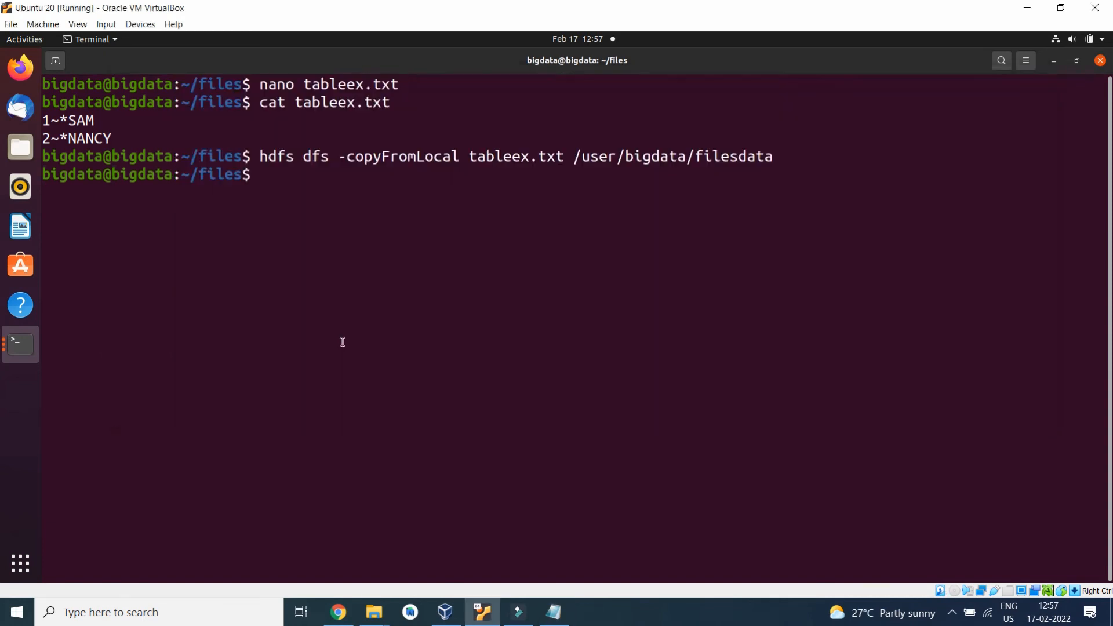
{"action": "type", "text": "hadoop fs -ls /user/bigdata/filesdata"}
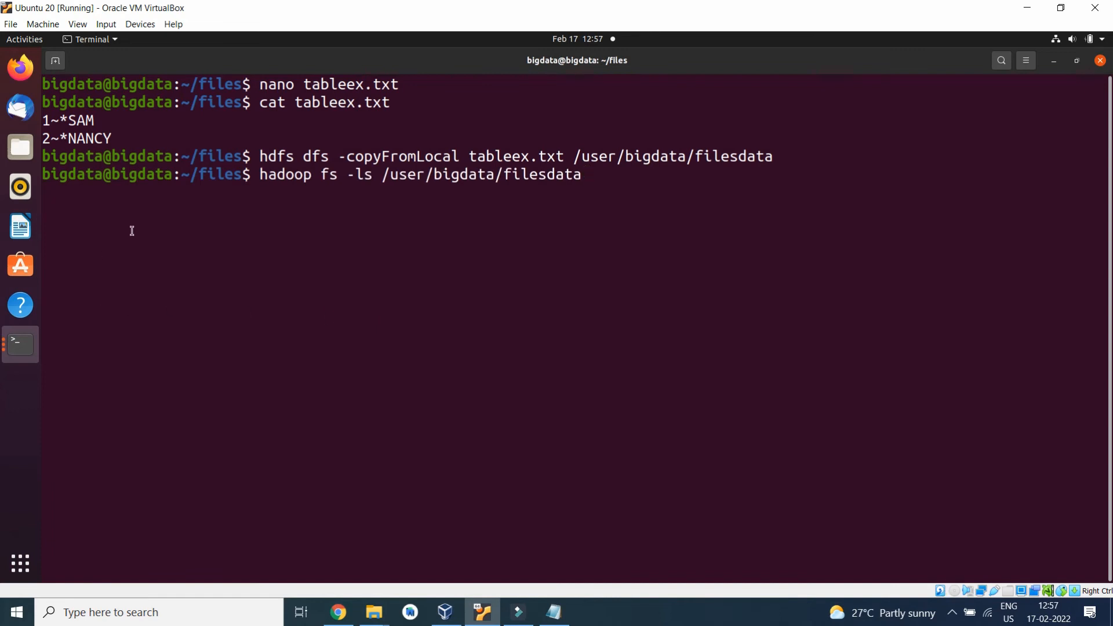
{"action": "key", "text": "Return"}
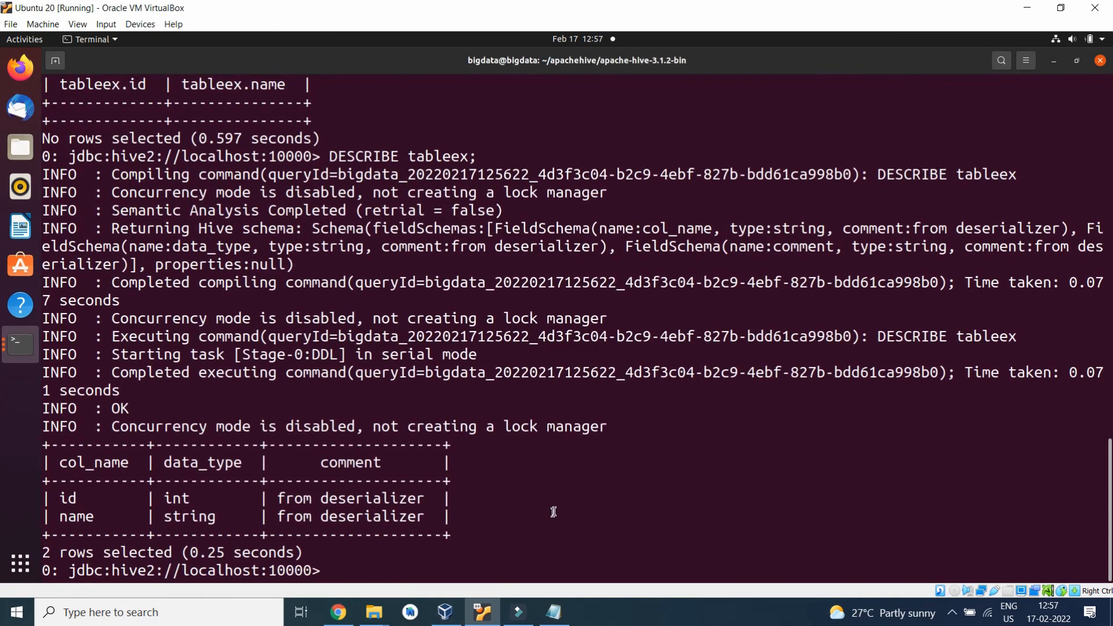
Load '/user/bigdata/filesdata/tableex.txt' into table tableex and enter 'select * from tableex;'.
{"action": "type", "text": "LOAD DATA INPATH '/user/bigdata/filesdata/tableex.txt' INTO TABLE tableex;"}
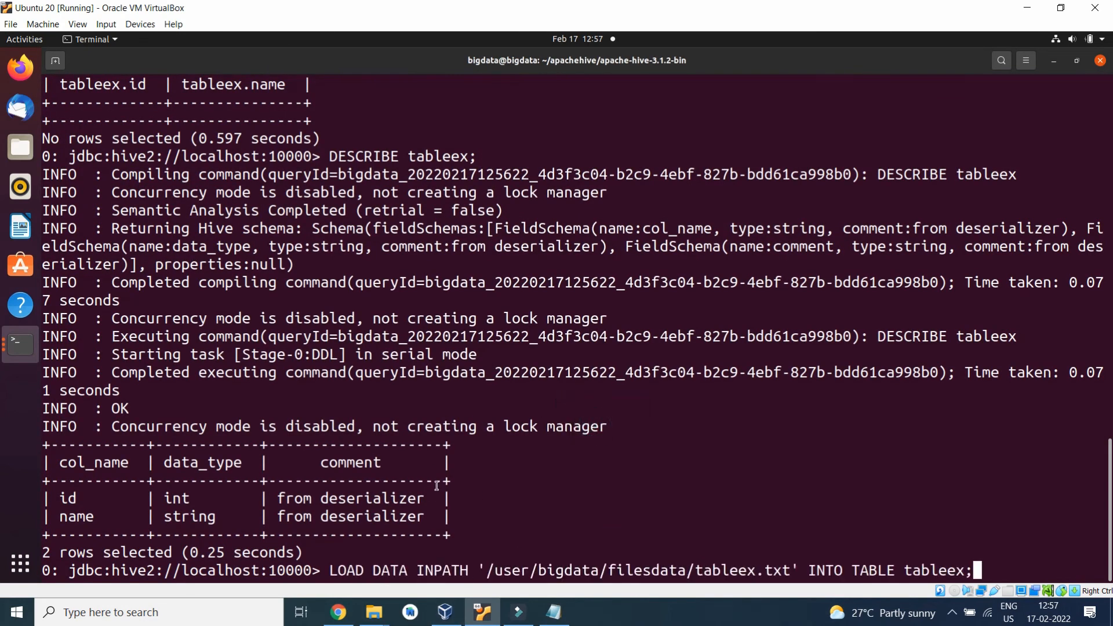
{"action": "mouse_move", "coordinate": [754, 554]}
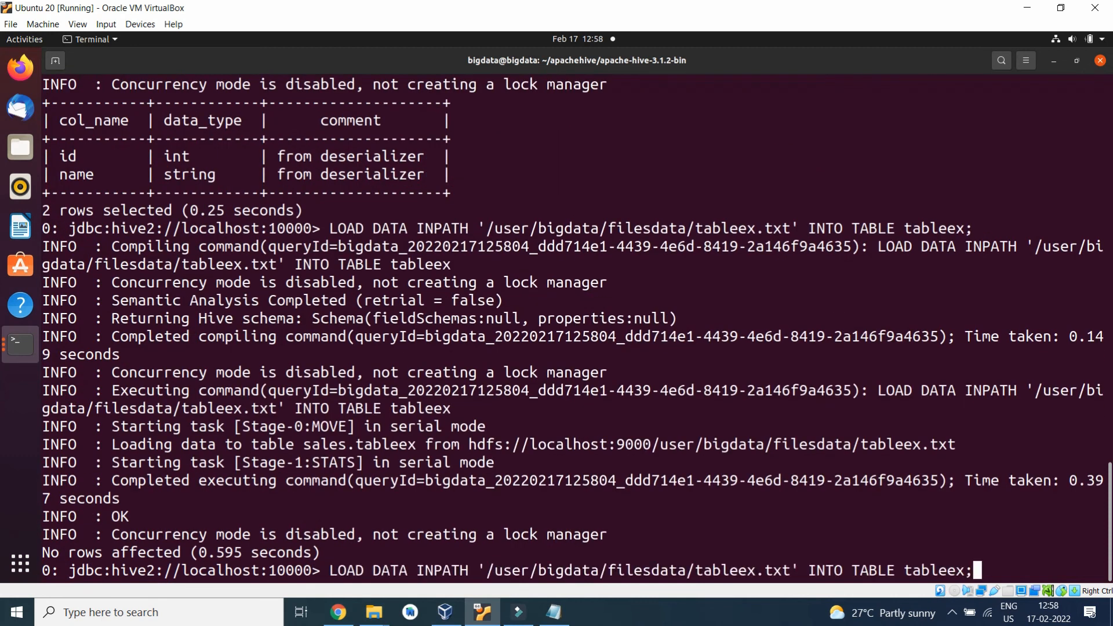
{"action": "type", "text": "select * from tableex;"}
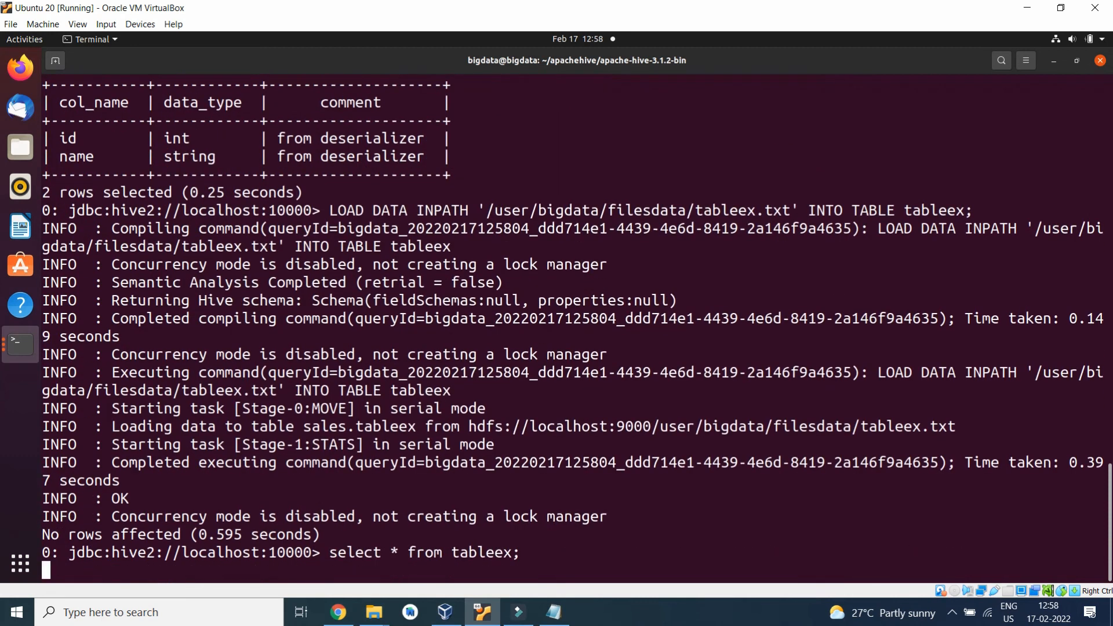